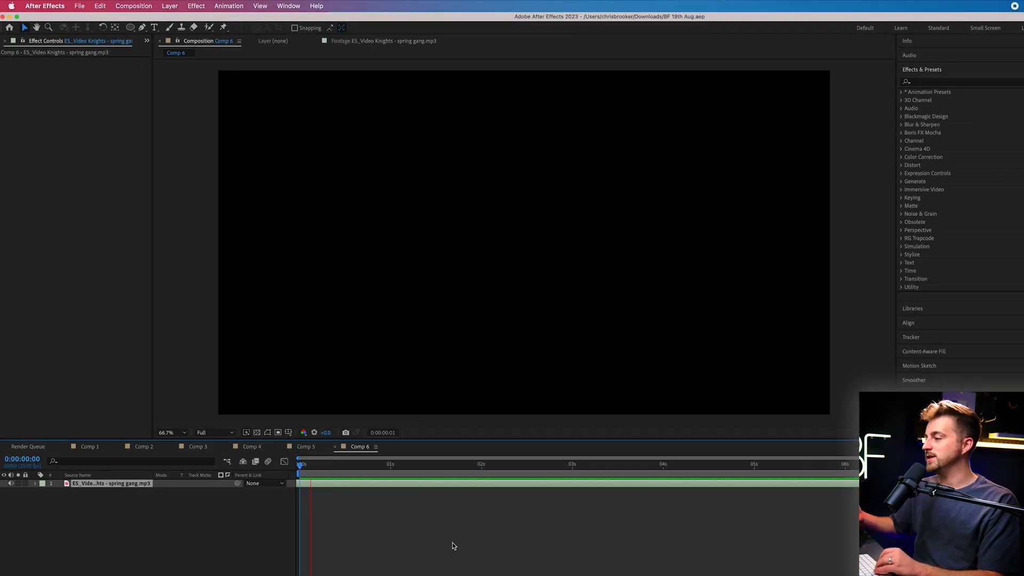
Step: Scrub through the spring gang track, then add a black solid layer above it
{"action": "left_click", "coordinate": [325, 464]}
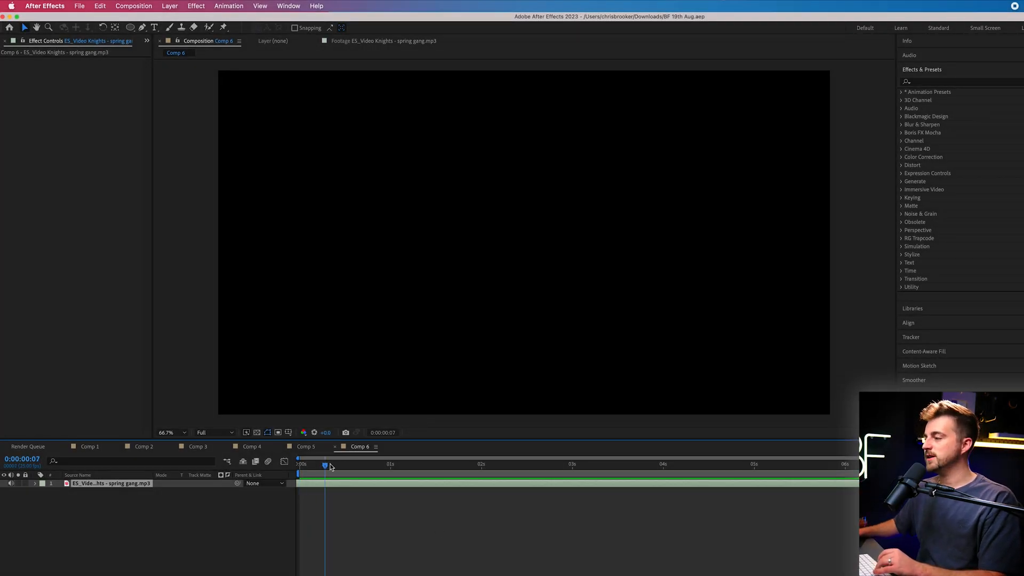
{"action": "left_click", "coordinate": [299, 464]}
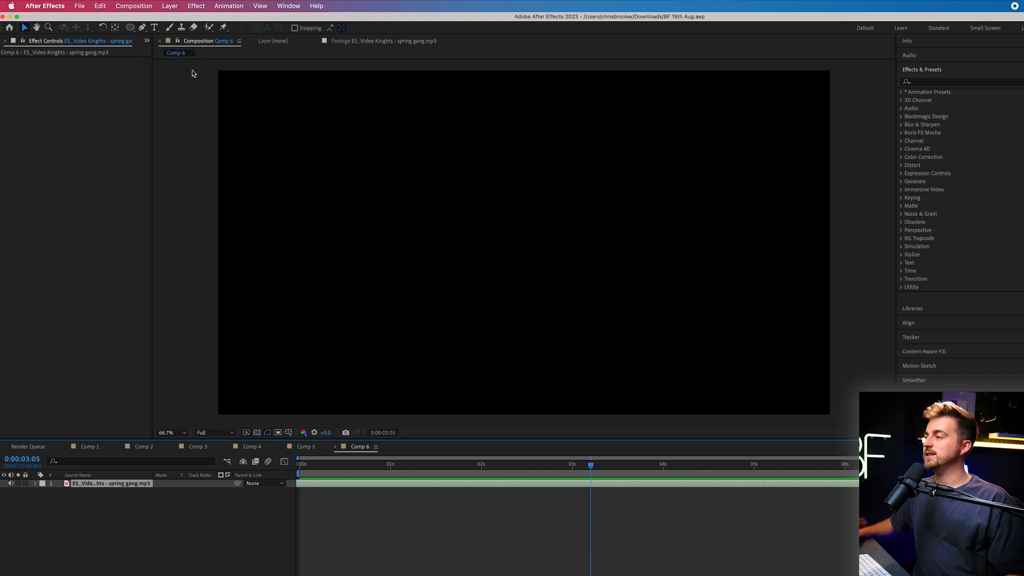
{"action": "left_click", "coordinate": [169, 5]}
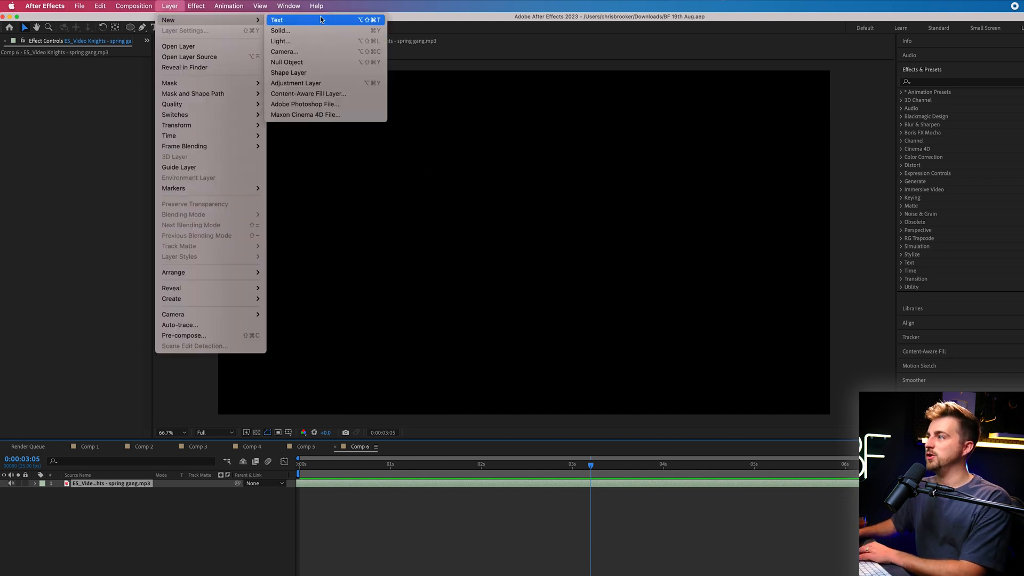
{"action": "mouse_move", "coordinate": [318, 36]}
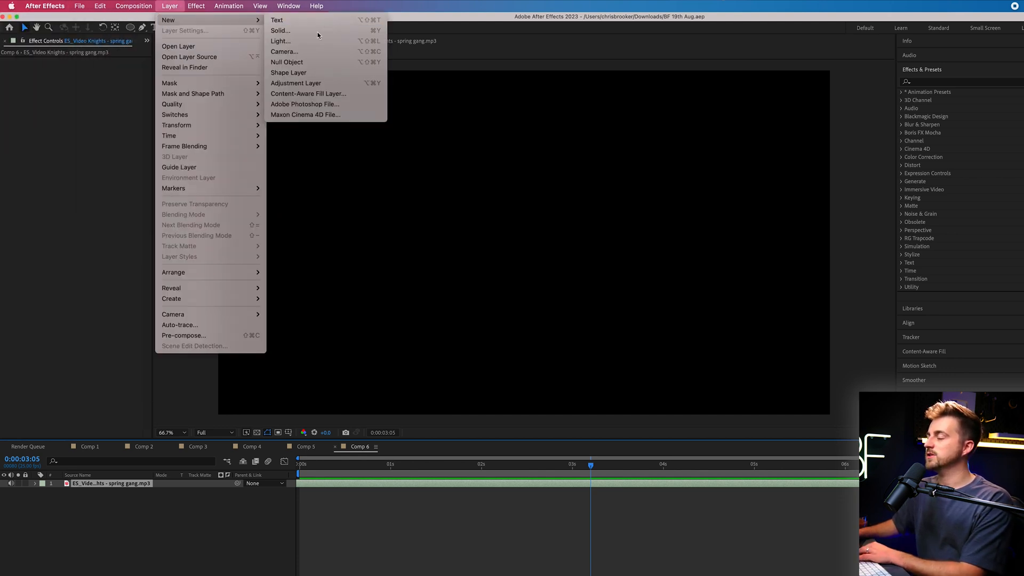
{"action": "left_click", "coordinate": [279, 29]}
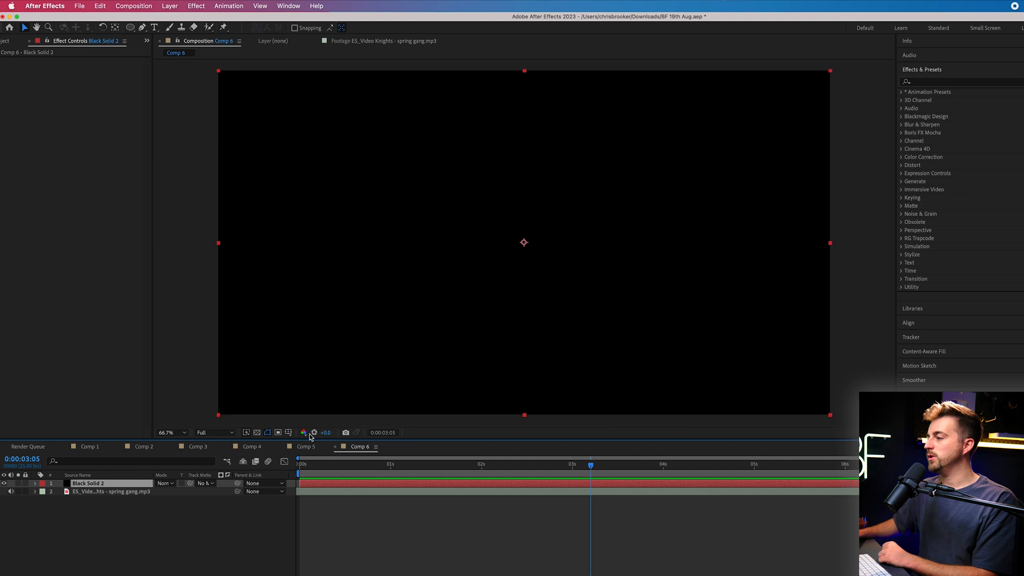
Step: Show the composition grid and switch to the Ellipse Tool for drawing circle masks
{"action": "left_click", "coordinate": [303, 433]}
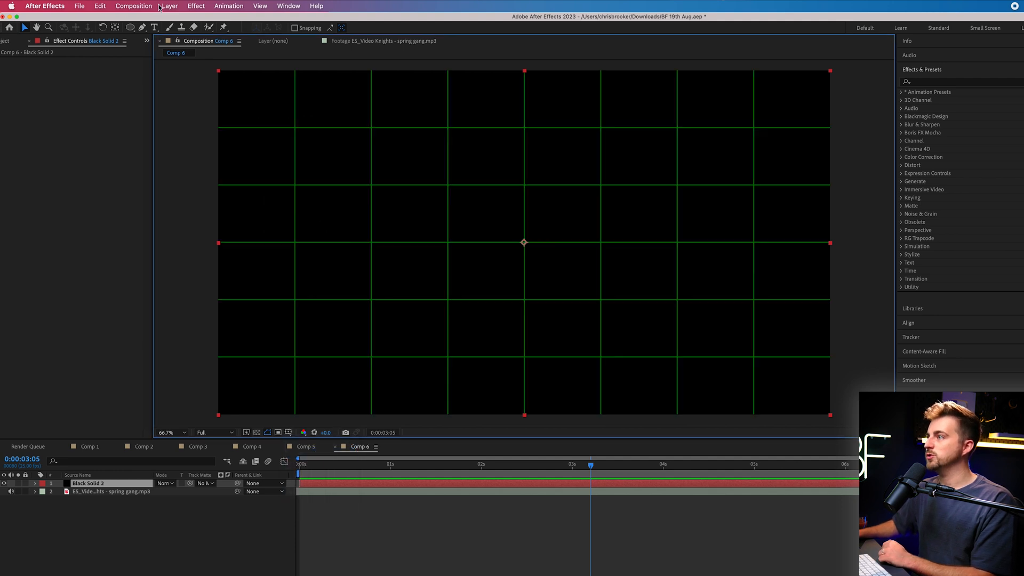
{"action": "left_click", "coordinate": [131, 27]}
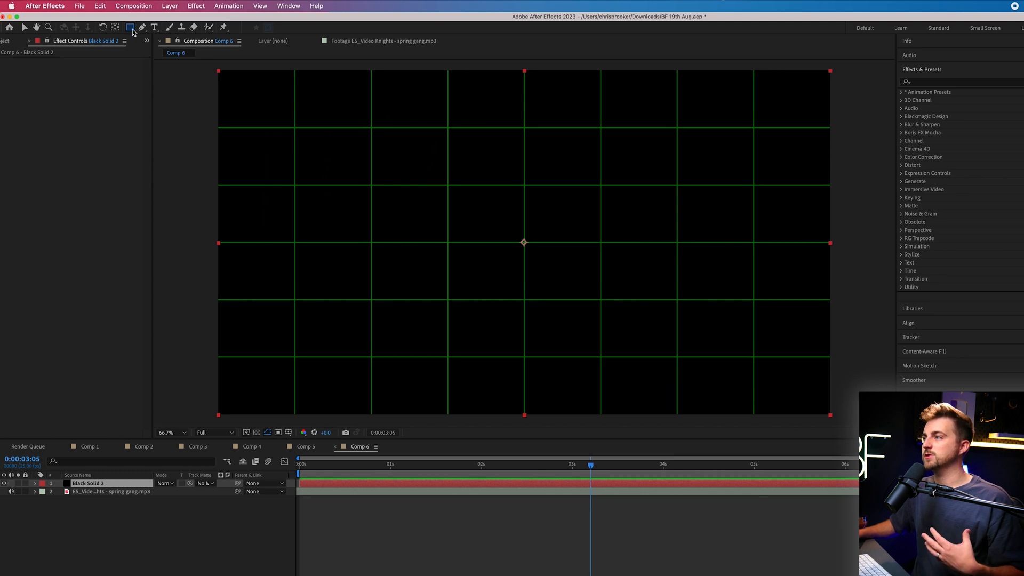
{"action": "left_click", "coordinate": [131, 27]}
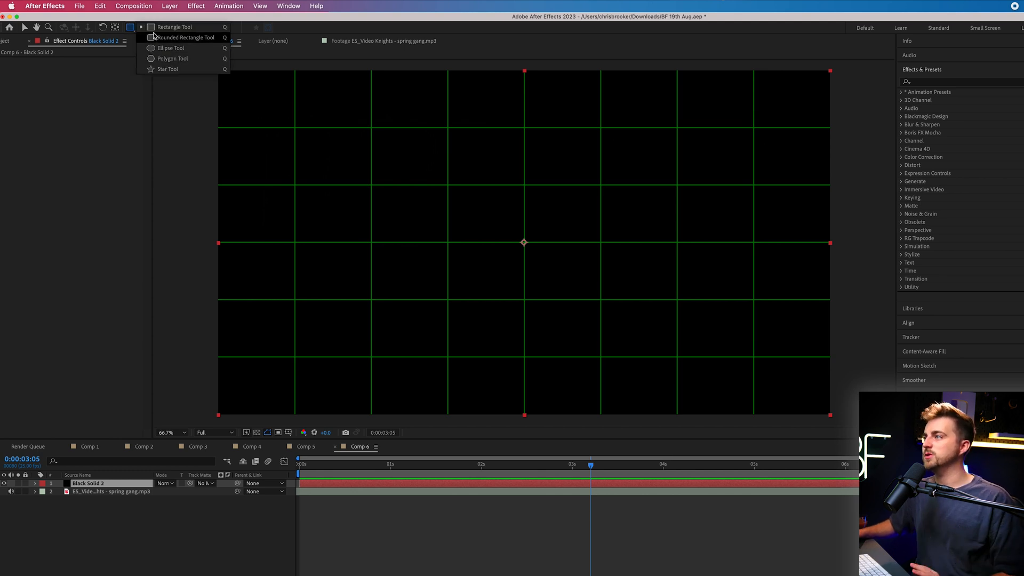
{"action": "mouse_move", "coordinate": [171, 48]}
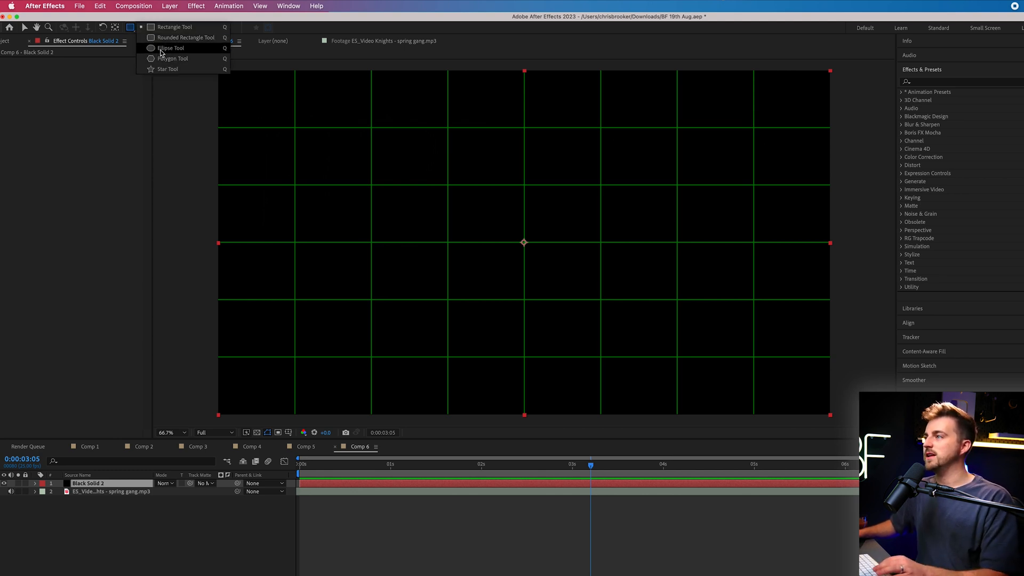
{"action": "left_click", "coordinate": [172, 47]}
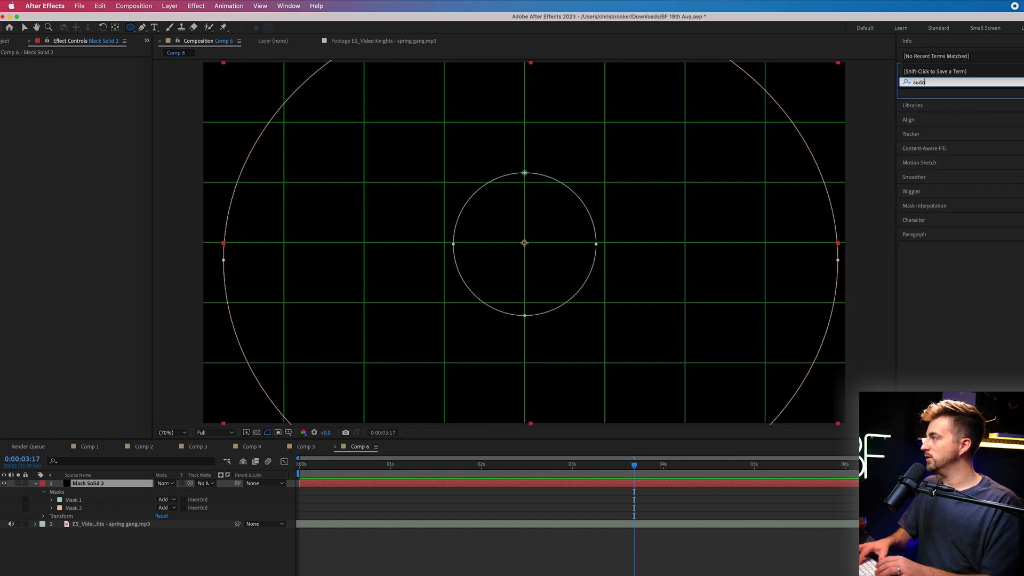
Step: Apply Audio Spectrum to Black Solid 2, using the spring gang track as audio and Mask 1 as path
{"action": "type", "text": "aud"}
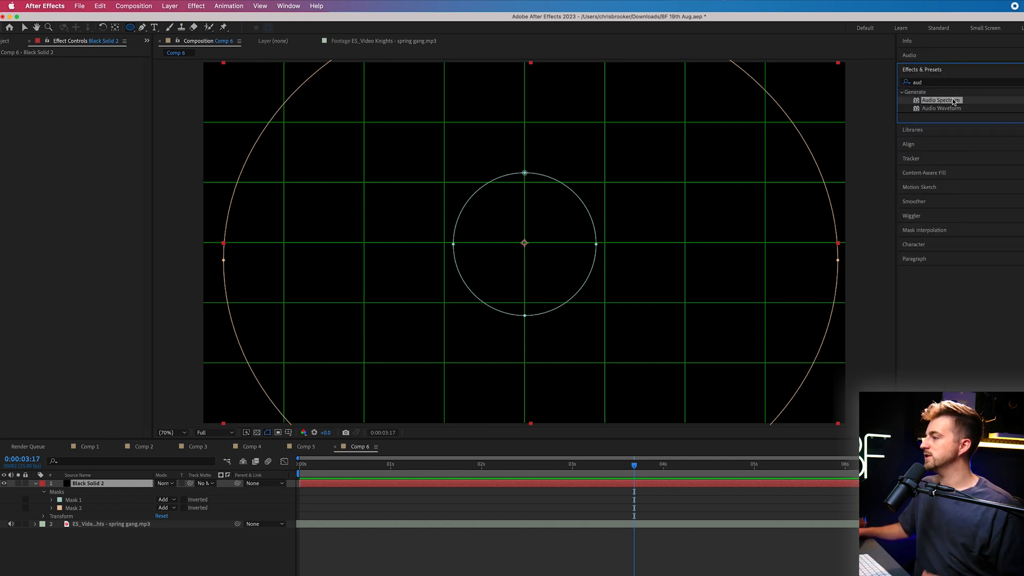
{"action": "double_click", "coordinate": [943, 100]}
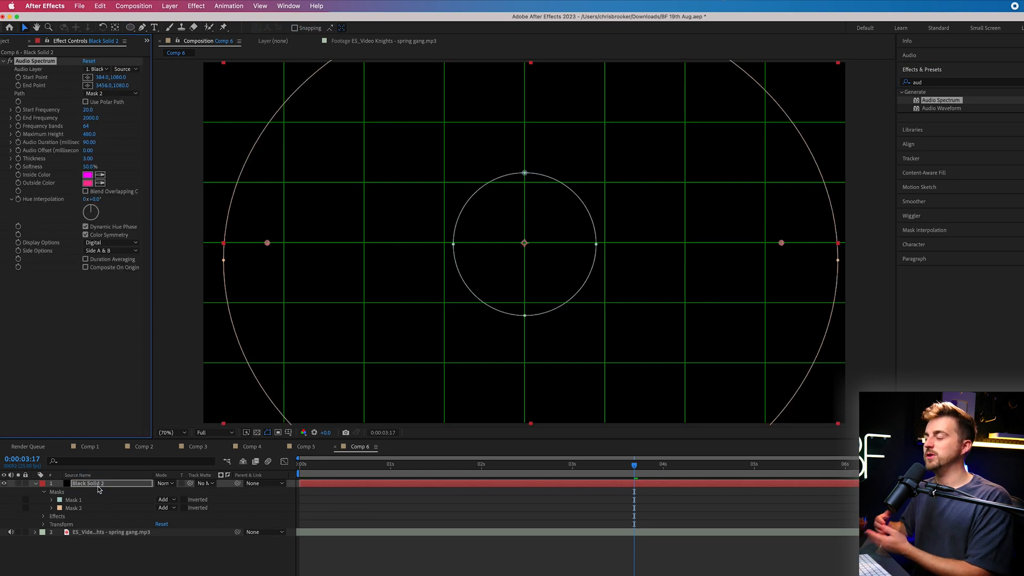
{"action": "mouse_move", "coordinate": [37, 67]}
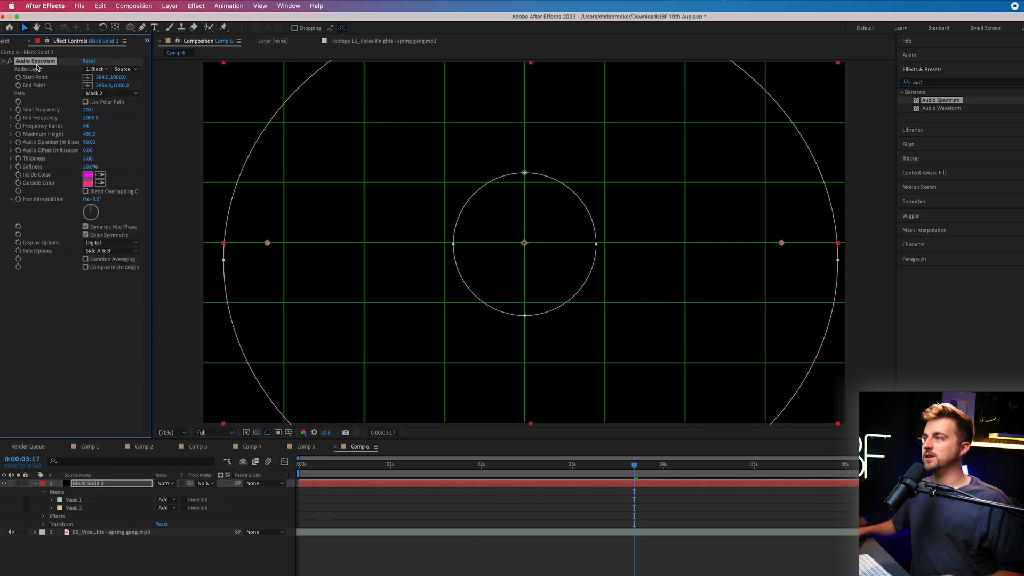
{"action": "left_click", "coordinate": [97, 69]}
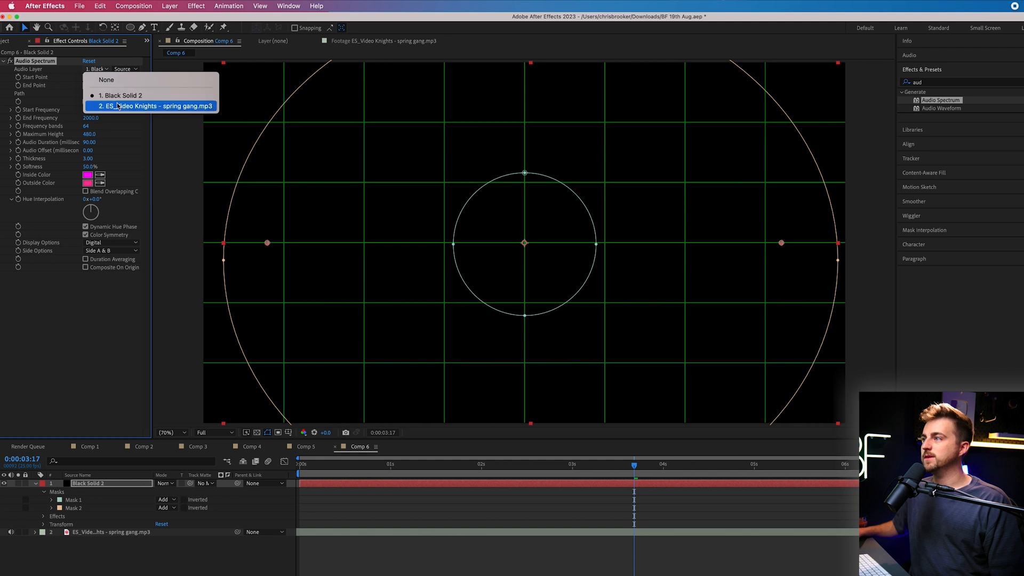
{"action": "left_click", "coordinate": [157, 106]}
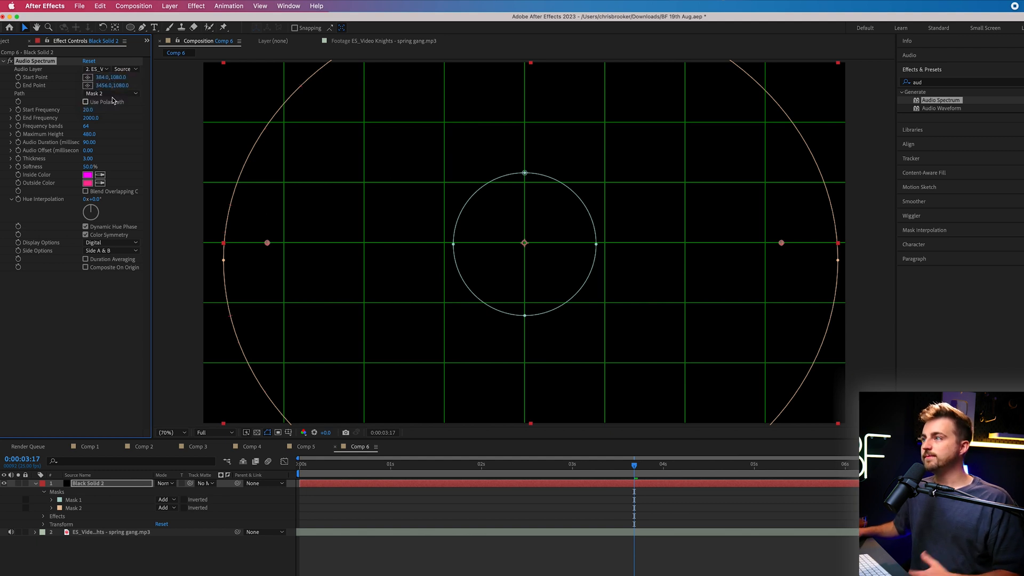
{"action": "left_click", "coordinate": [111, 92]}
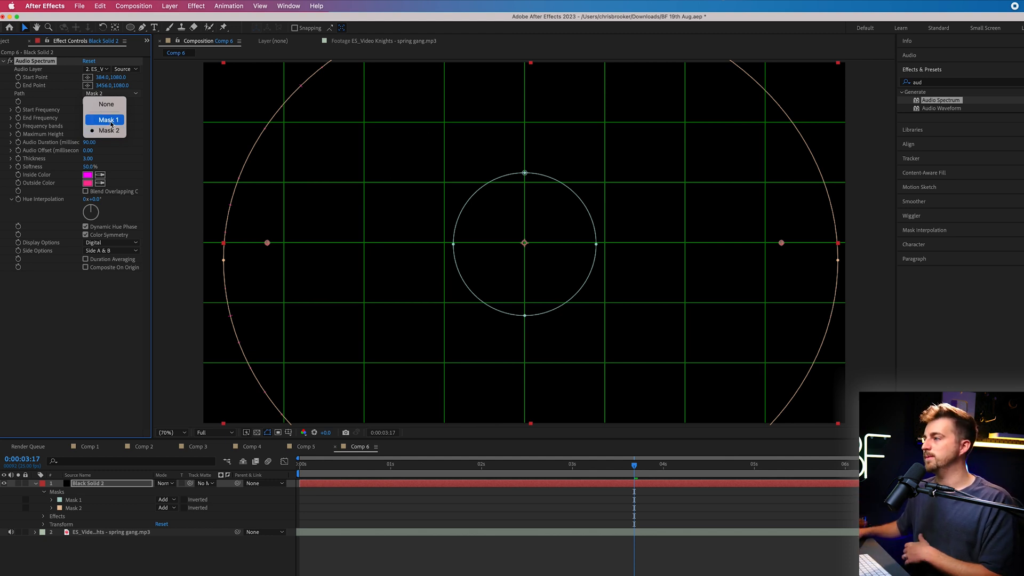
{"action": "left_click", "coordinate": [107, 119]}
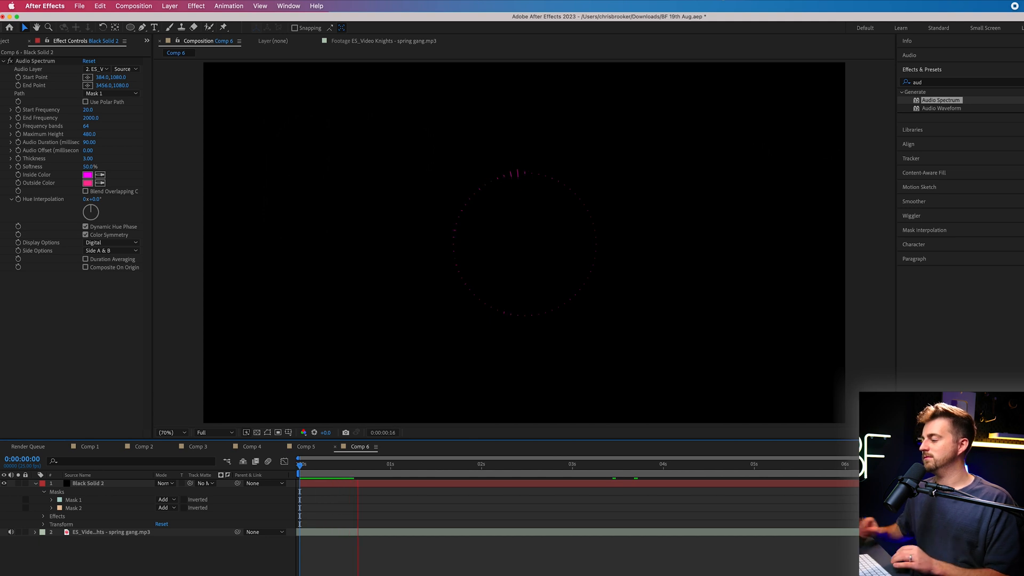
Step: Stop the preview and lower preview resolution to Third to watch the pink spectrum peaks
{"action": "left_click", "coordinate": [267, 432]}
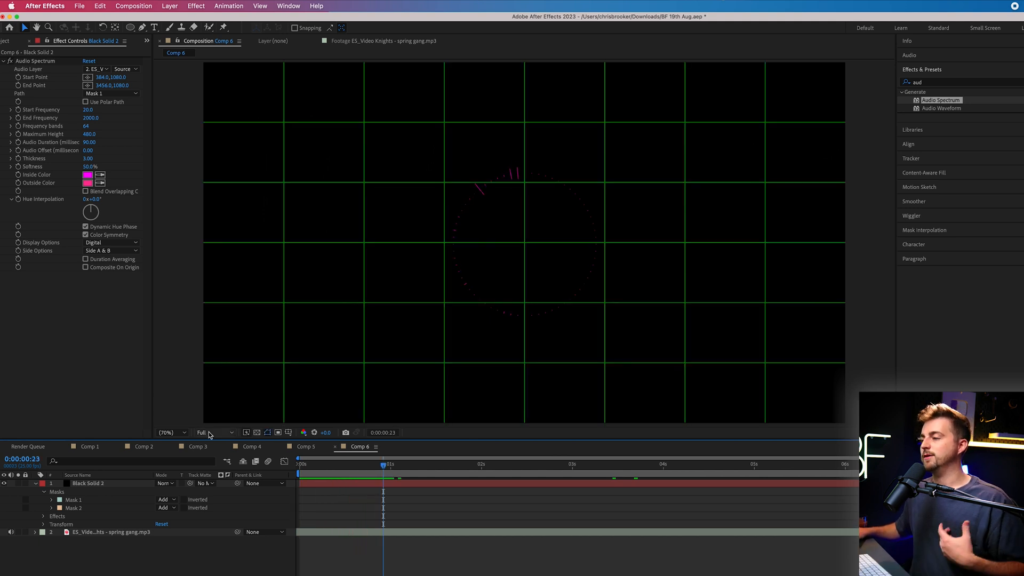
{"action": "left_click", "coordinate": [214, 433]}
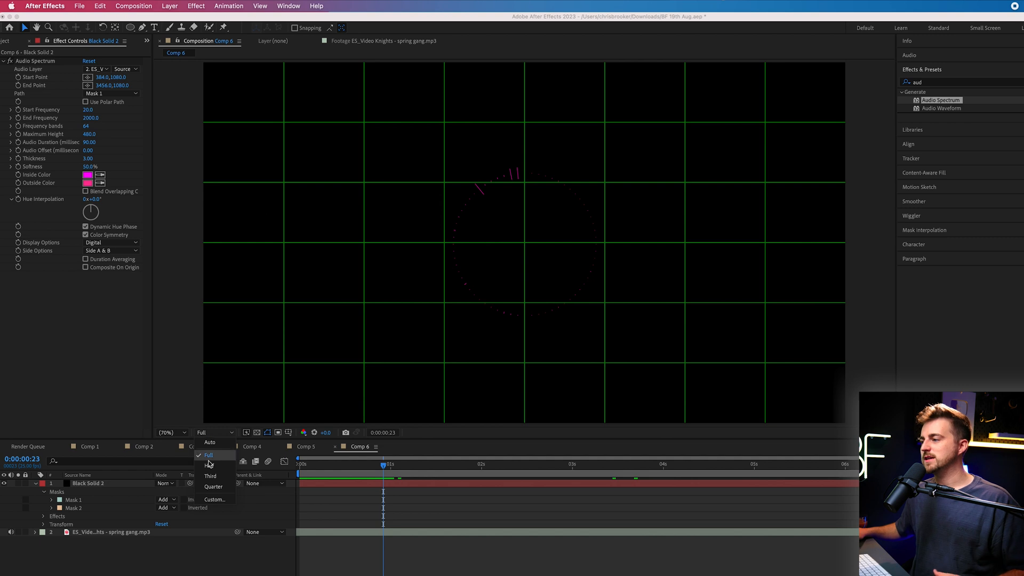
{"action": "left_click", "coordinate": [210, 476]}
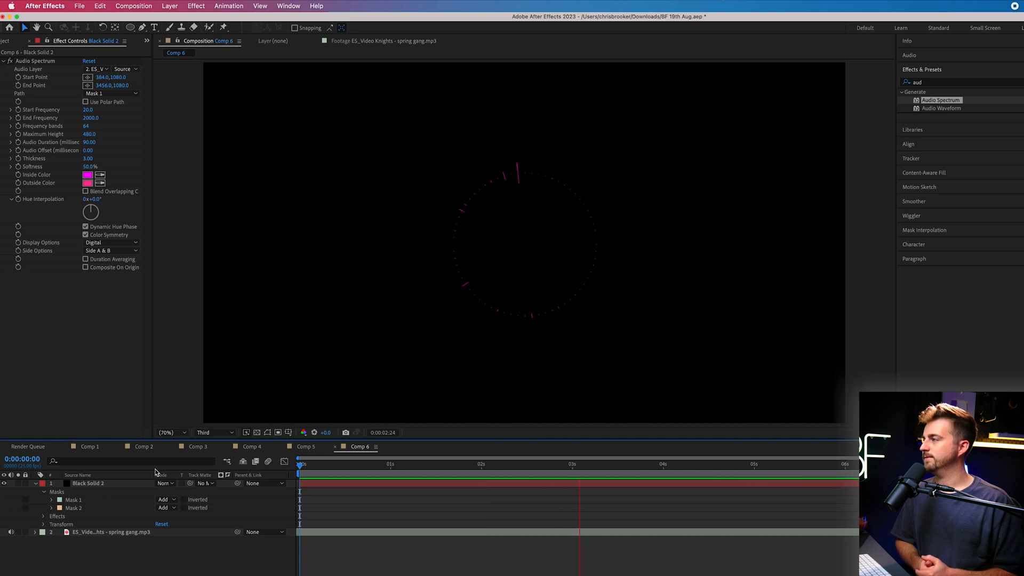
{"action": "left_click", "coordinate": [514, 464]}
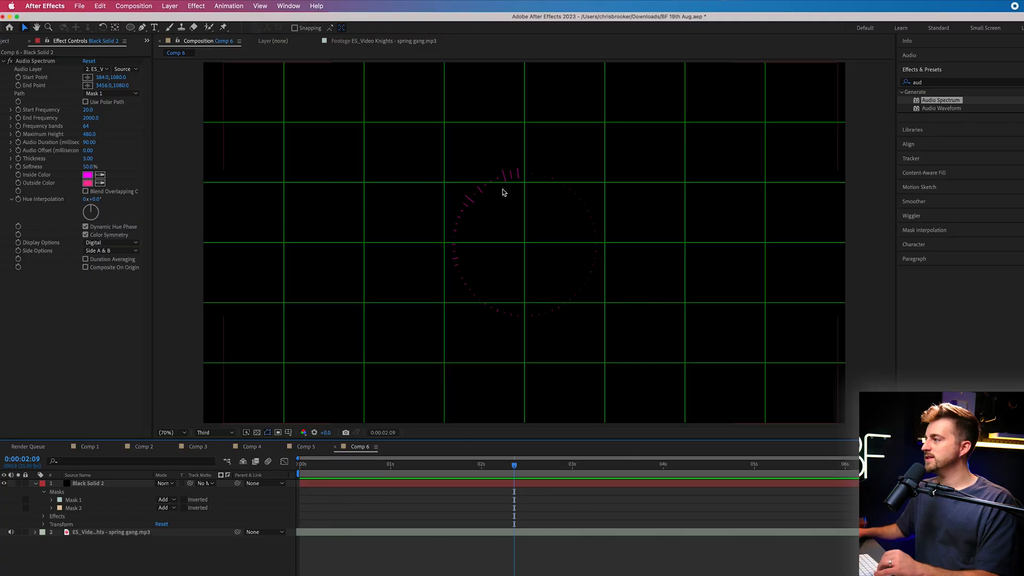
{"action": "mouse_move", "coordinate": [474, 190]}
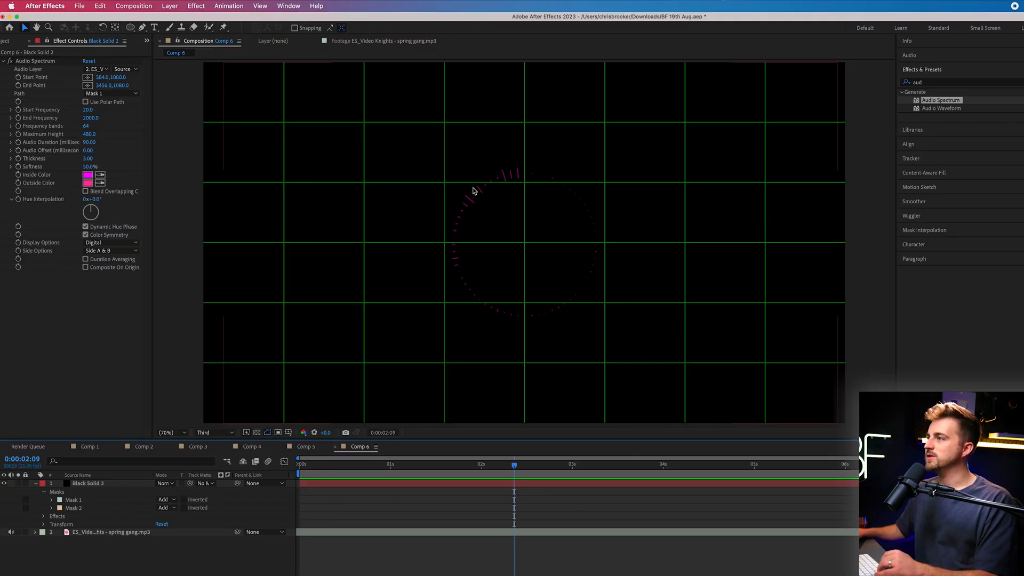
{"action": "mouse_move", "coordinate": [581, 219]}
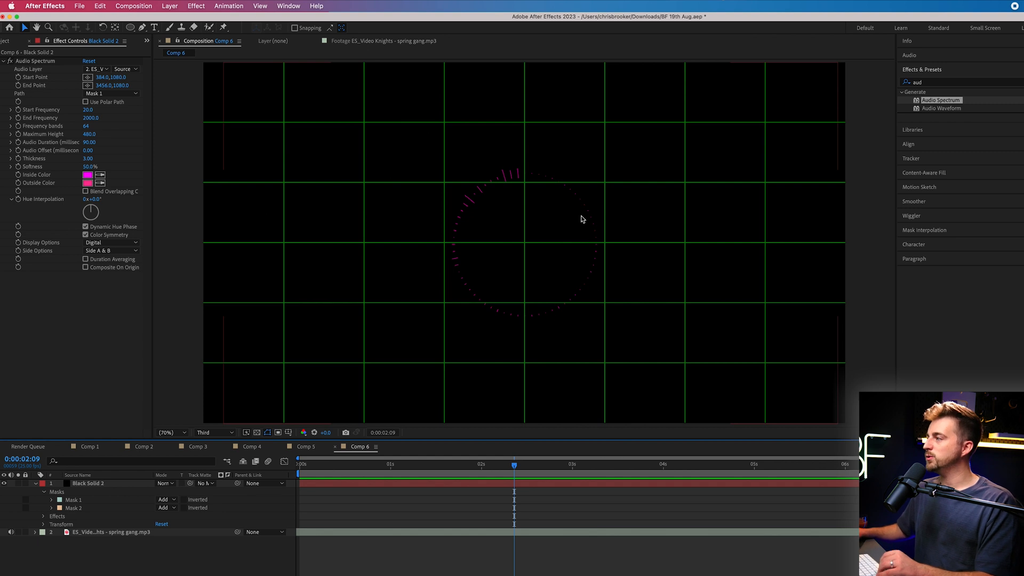
{"action": "mouse_move", "coordinate": [553, 259]}
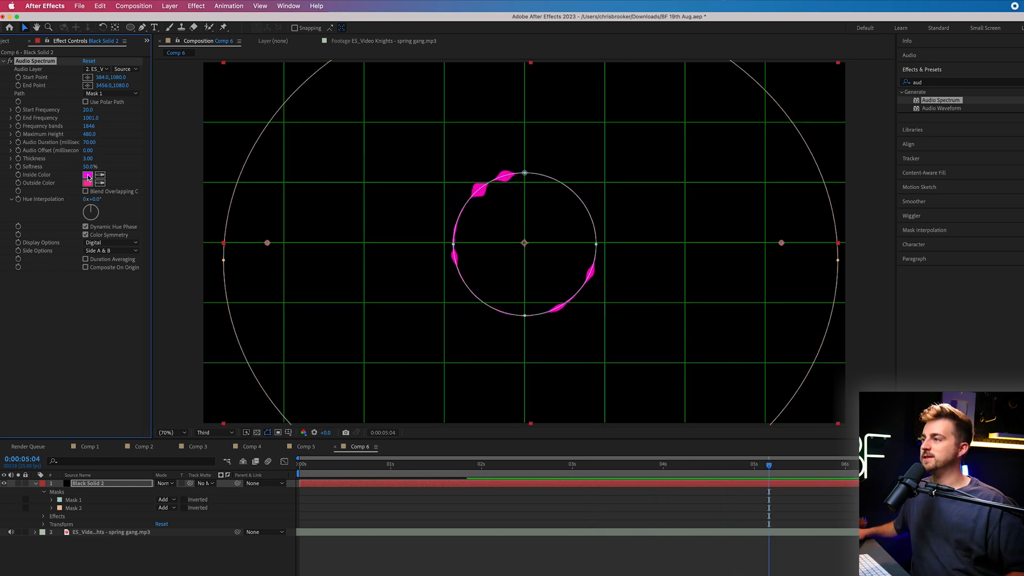
Step: Set the spectrum's Inside Color to blue 001CFF and Outside Color to pink FF87C2
{"action": "left_click", "coordinate": [91, 175]}
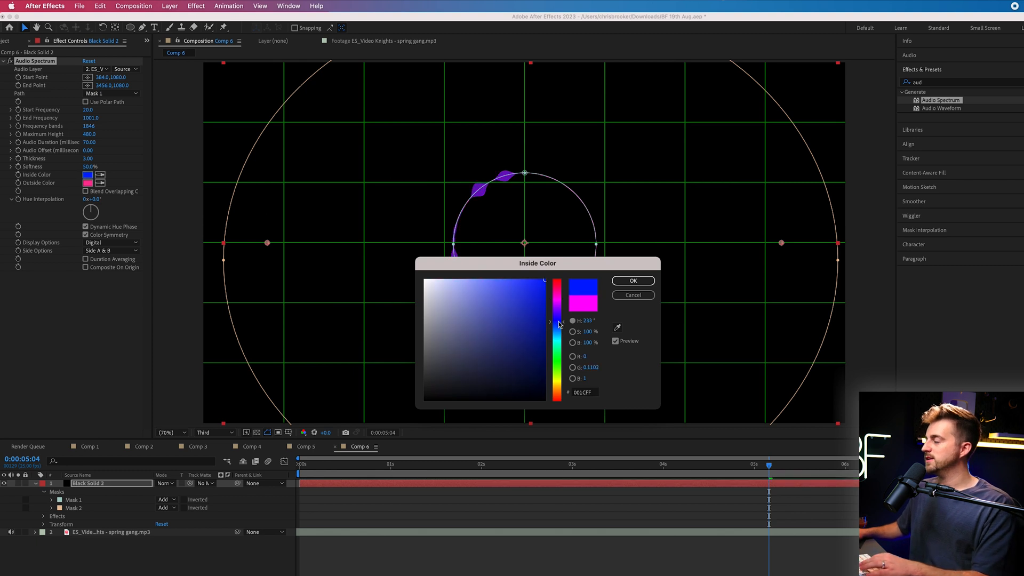
{"action": "left_click", "coordinate": [631, 280]}
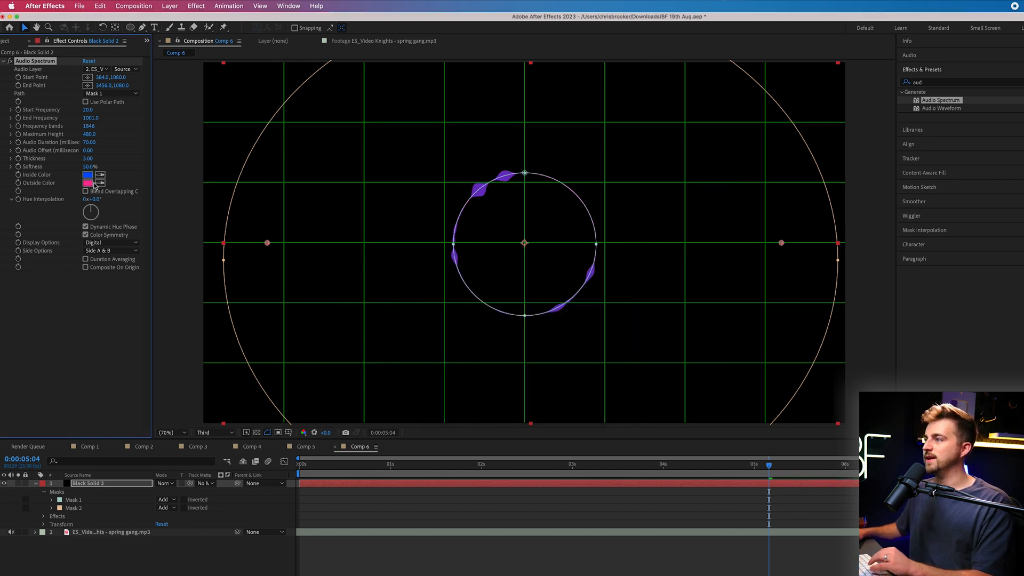
{"action": "left_click", "coordinate": [94, 183]}
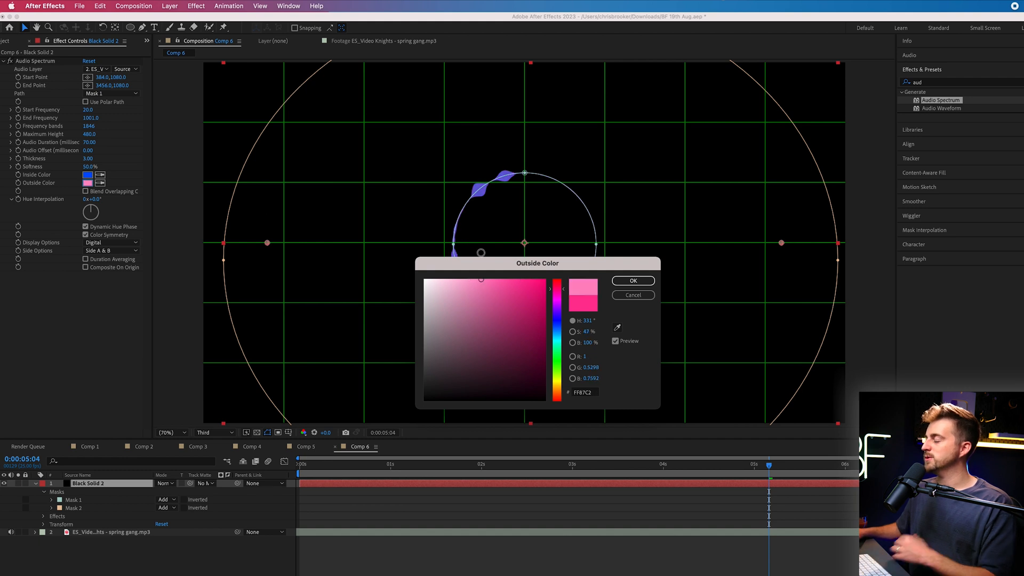
{"action": "left_click", "coordinate": [631, 280]}
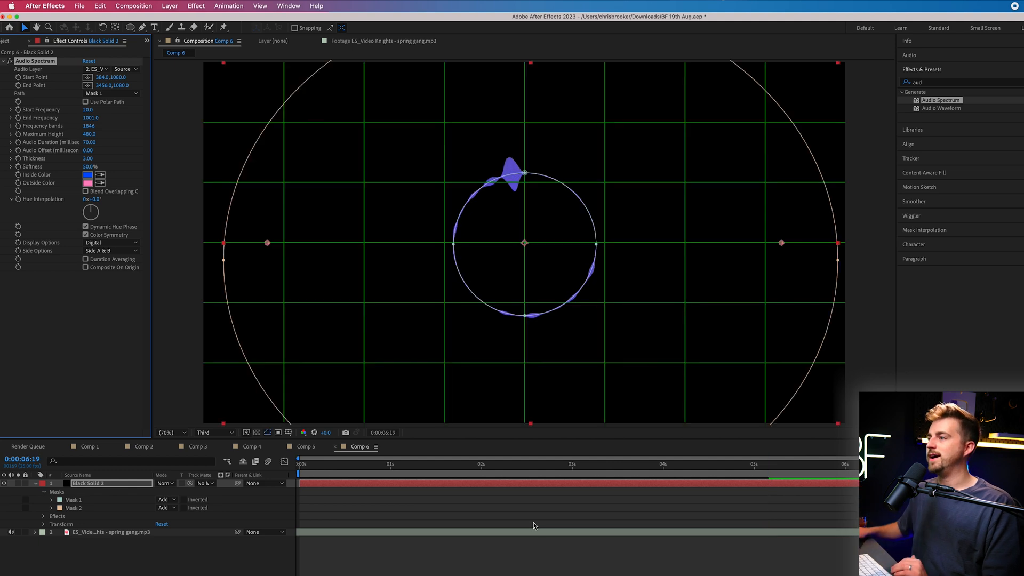
{"action": "mouse_move", "coordinate": [106, 258]}
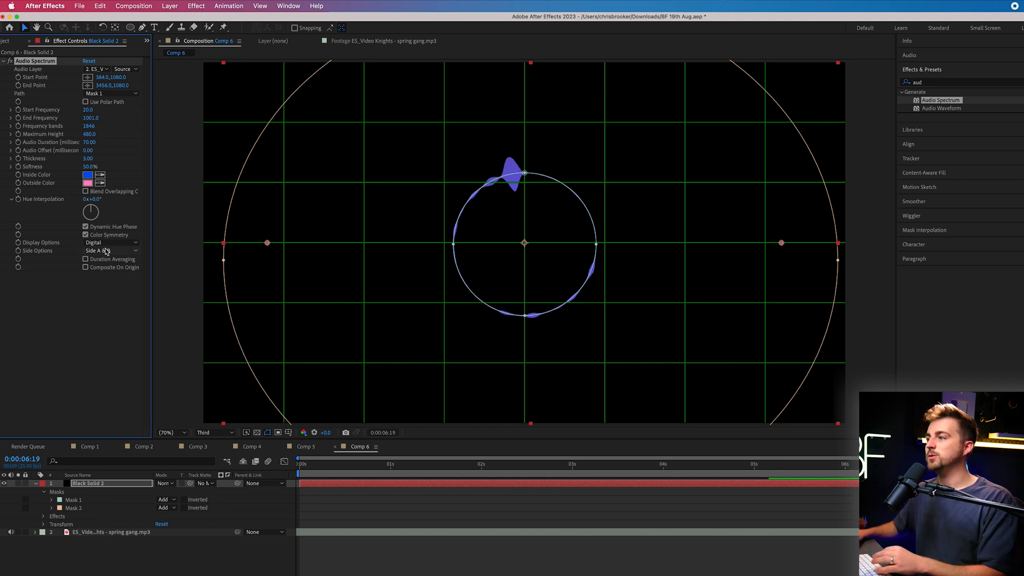
{"action": "left_click", "coordinate": [111, 251]}
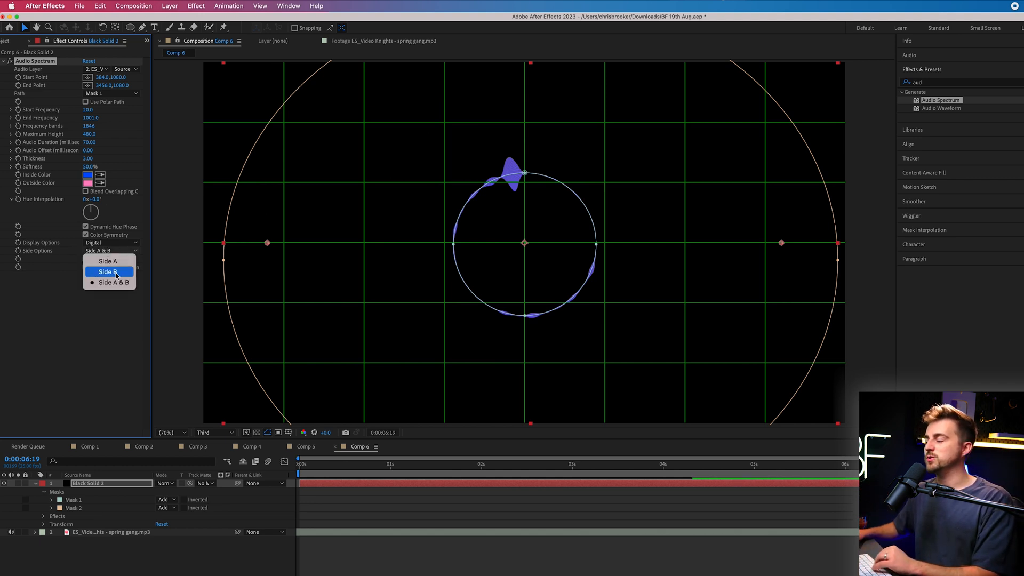
{"action": "left_click", "coordinate": [109, 272]}
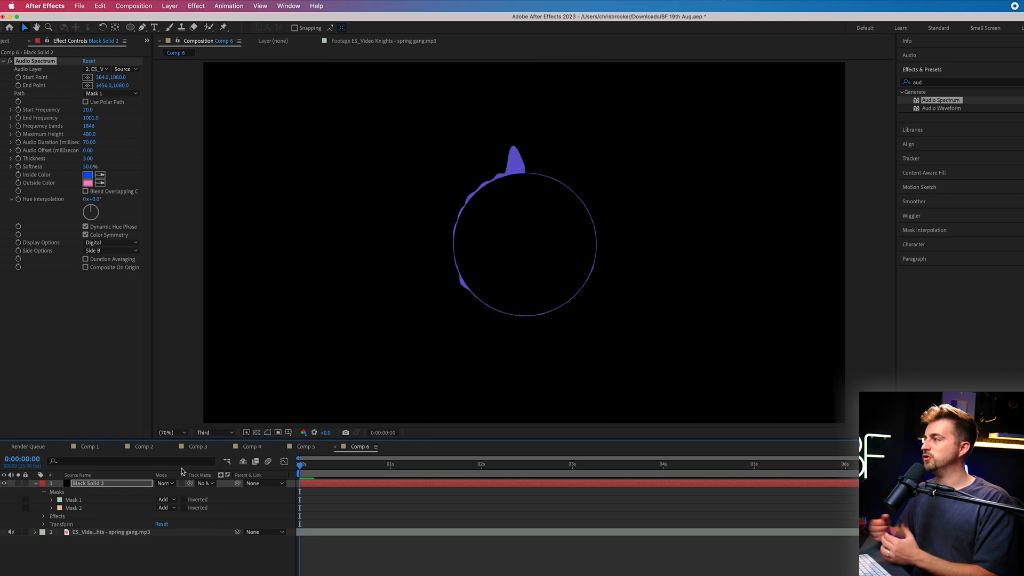
{"action": "left_click", "coordinate": [468, 463]}
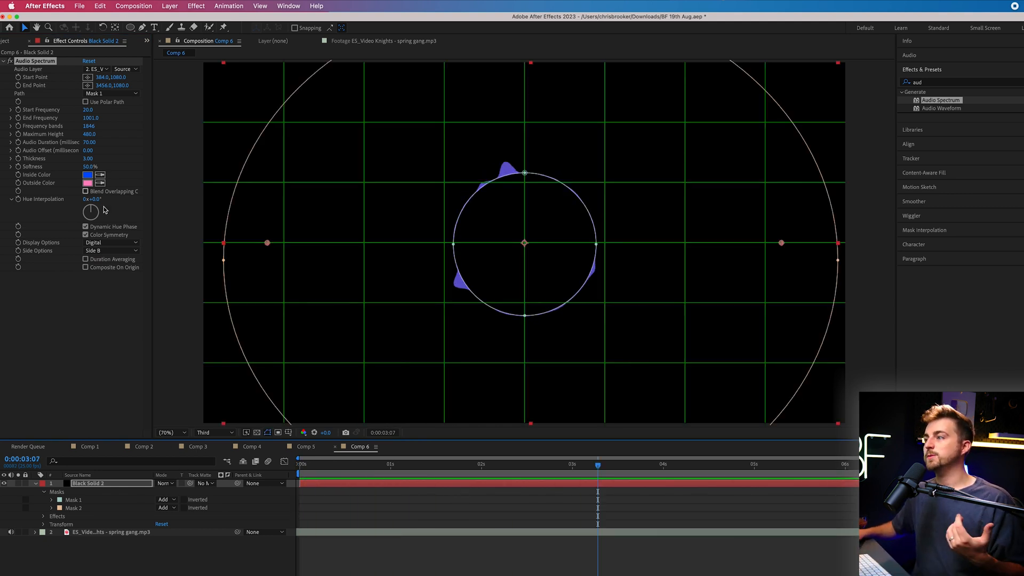
{"action": "left_click", "coordinate": [111, 251]}
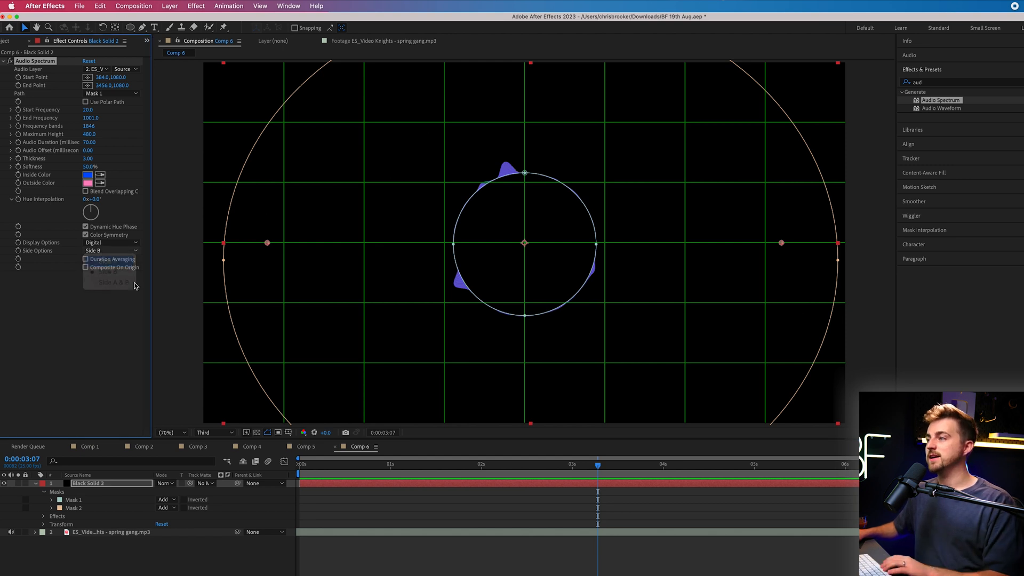
{"action": "left_click", "coordinate": [111, 262]}
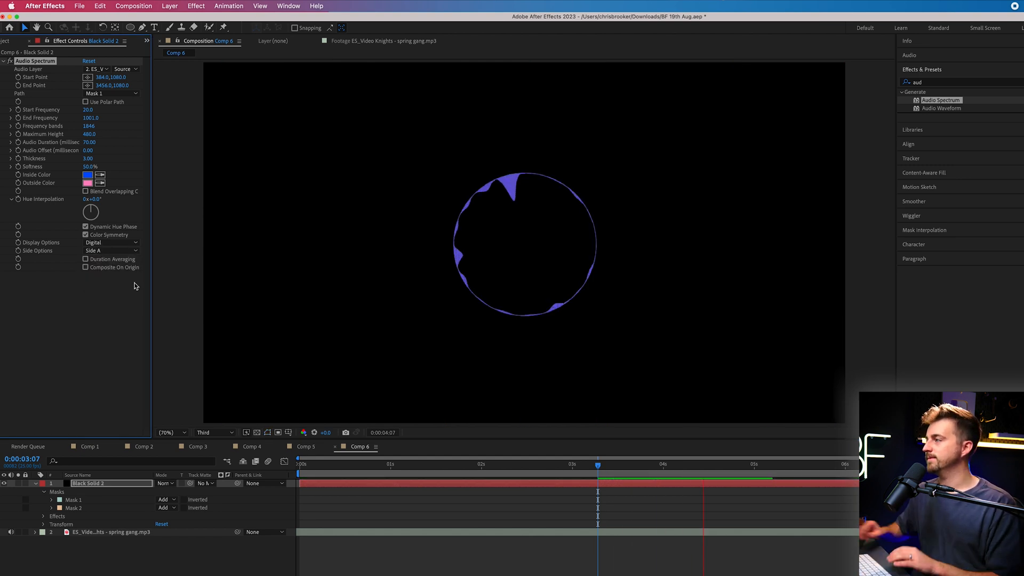
{"action": "left_click", "coordinate": [111, 250]}
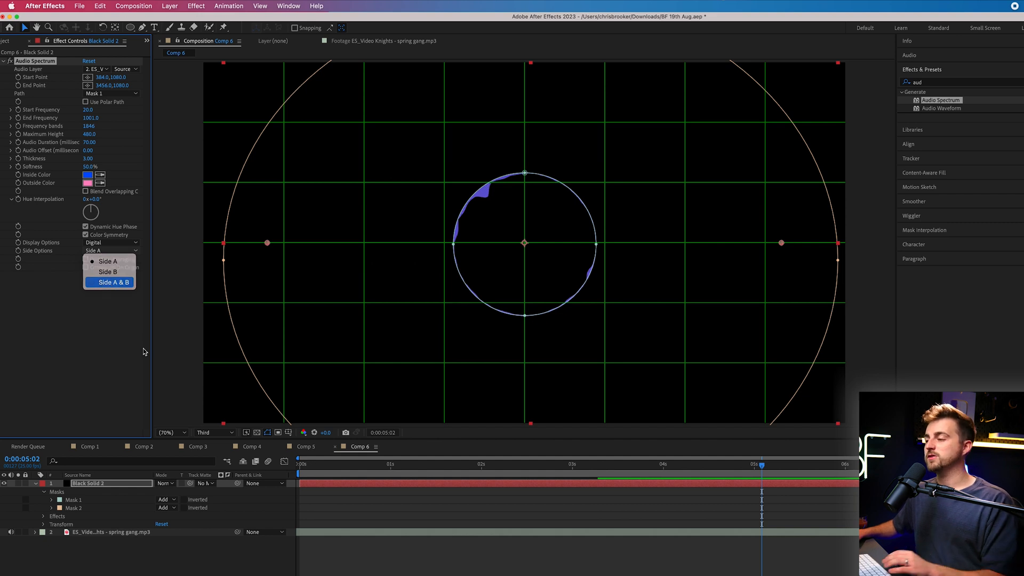
{"action": "left_click", "coordinate": [112, 281]}
{"action": "type", "text": "glow"}
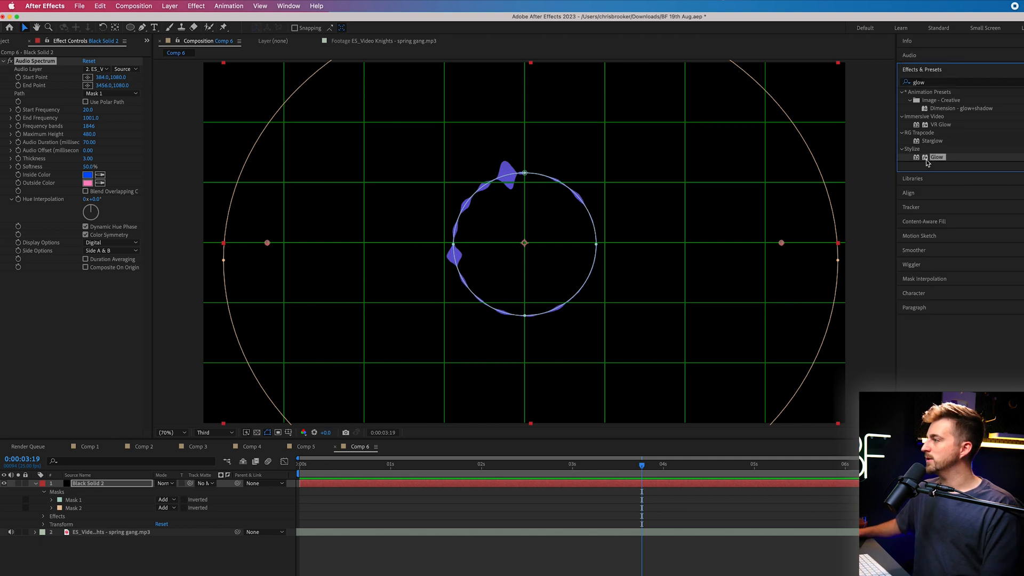
Step: Apply the Stylize > Glow effect to Black Solid 2
{"action": "double_click", "coordinate": [938, 157]}
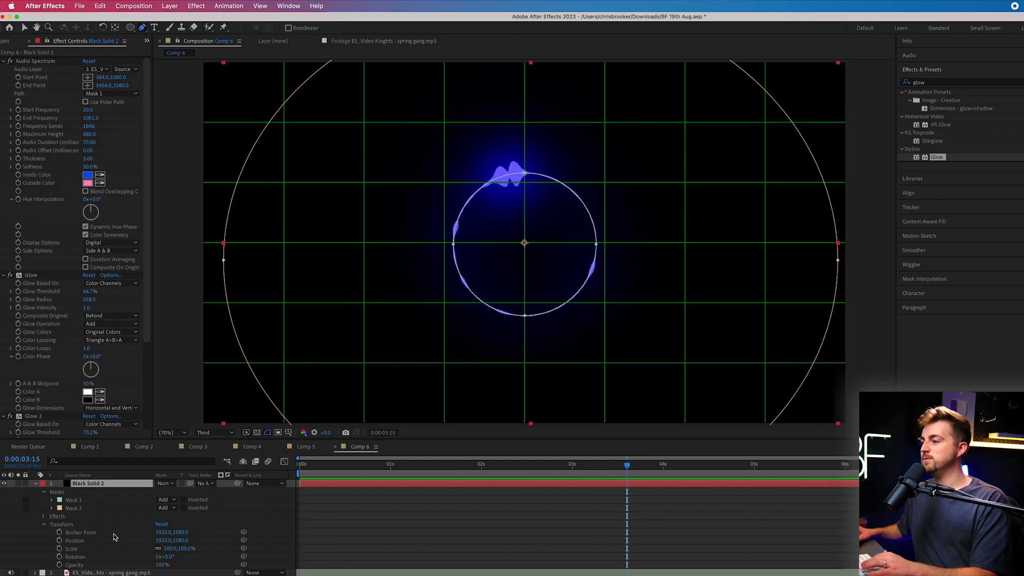
{"action": "mouse_move", "coordinate": [486, 126]}
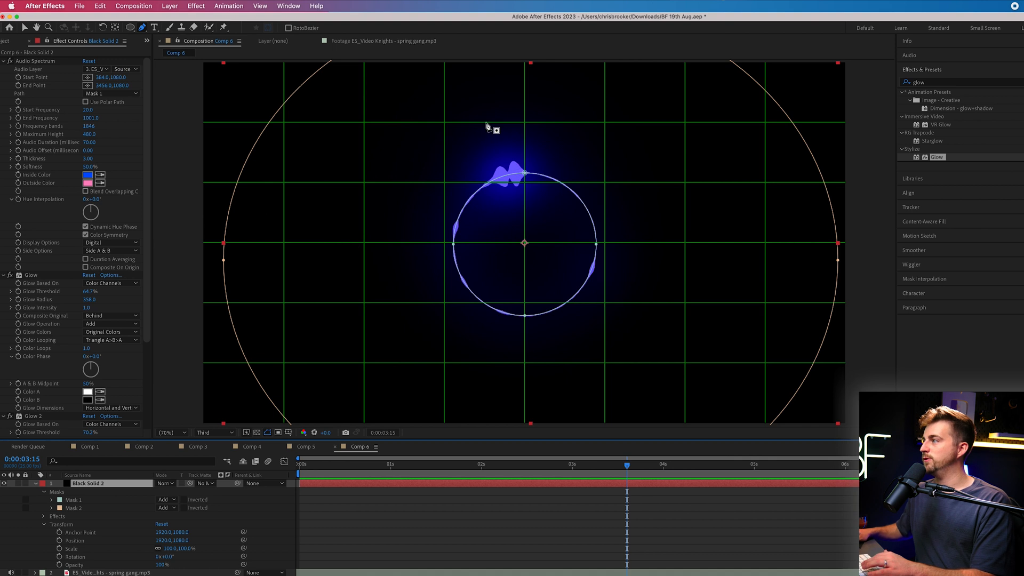
Step: Place the triangle mask's top point above the circle and set the spectrum Path to Mask 3
{"action": "left_click", "coordinate": [523, 122]}
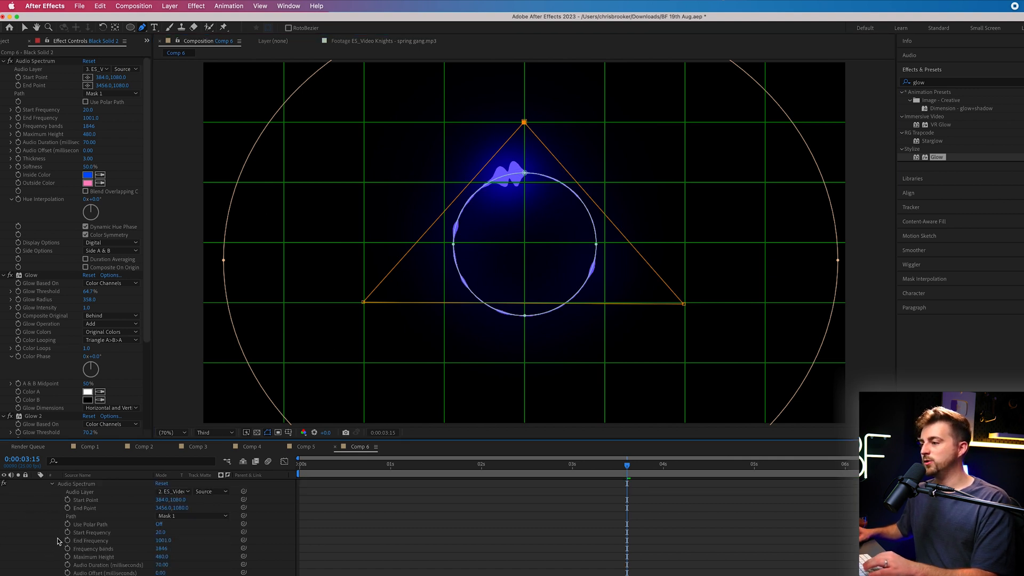
{"action": "left_click", "coordinate": [192, 515]}
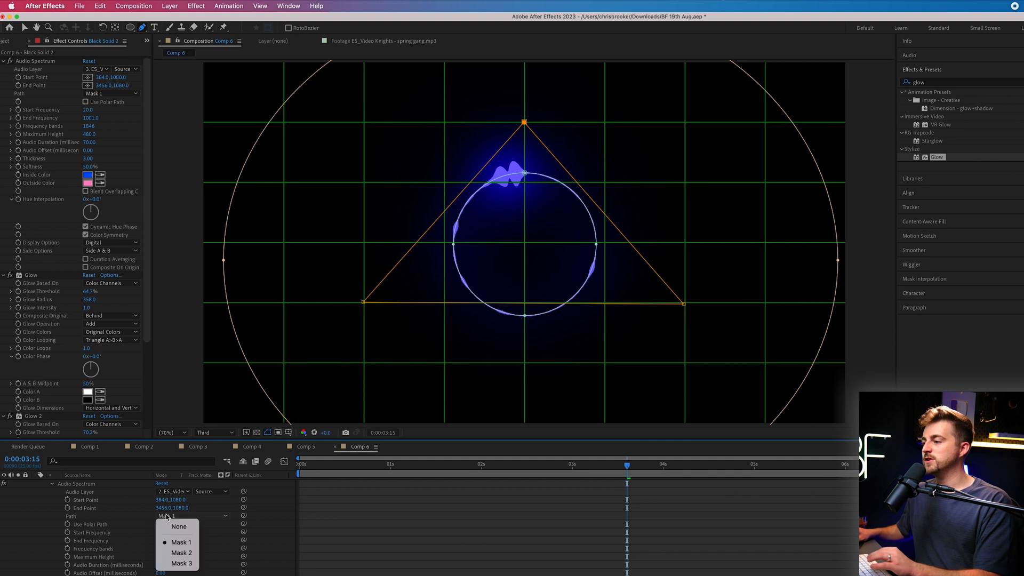
{"action": "left_click", "coordinate": [181, 564]}
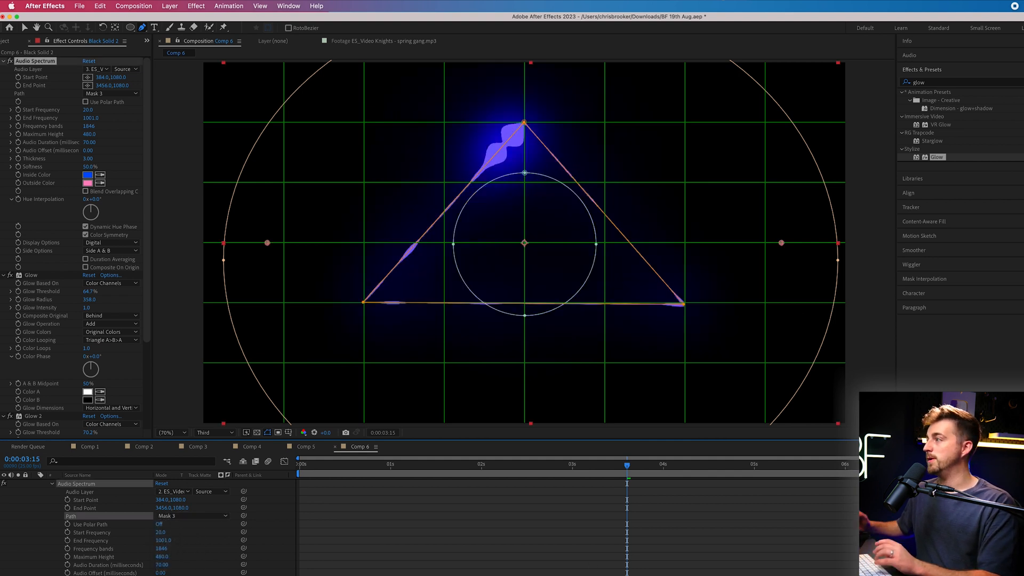